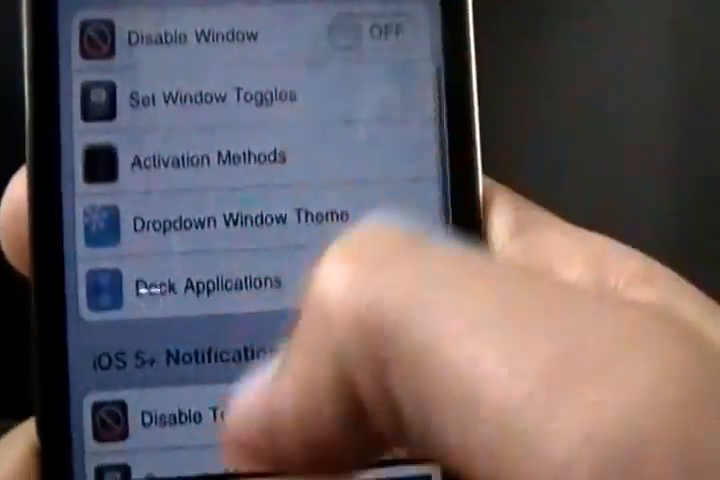
{"action": "scroll", "scroll_direction": "down", "scroll_amount": 3}
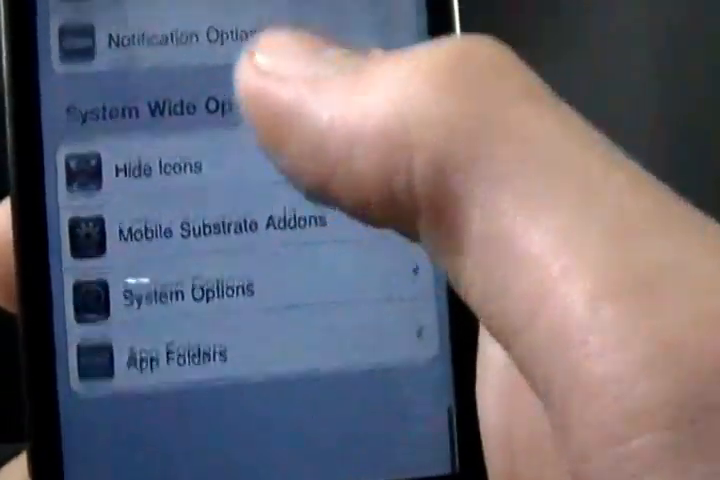